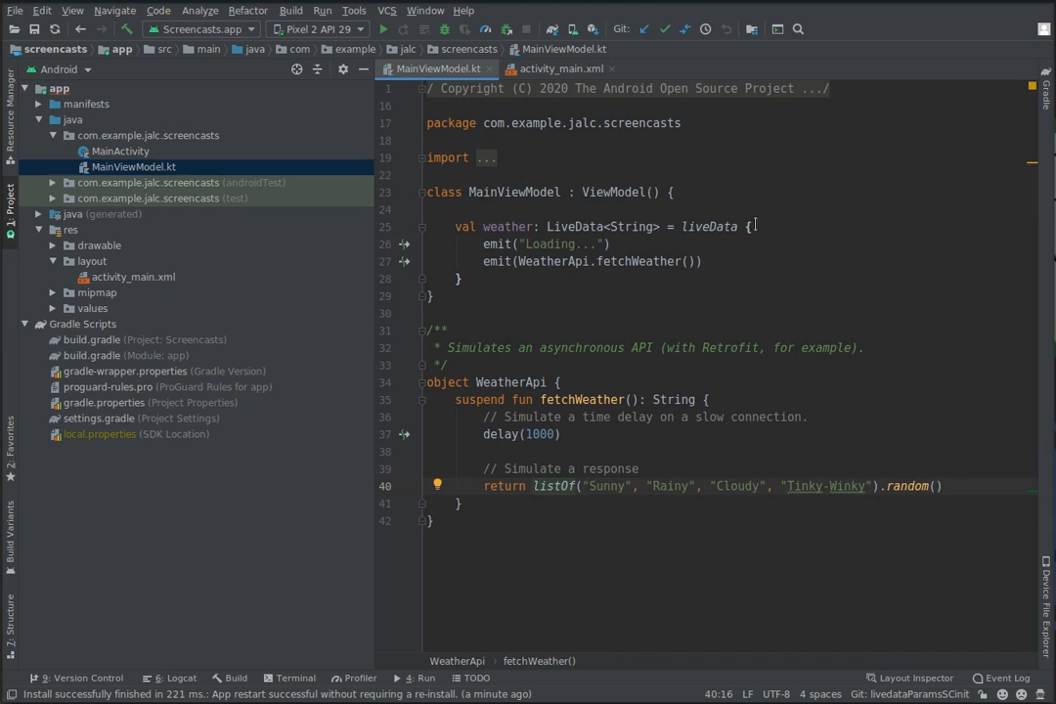
Review the liveData builder and suspend fetchWeather, then start a new line inside the class
double_click(710, 226)
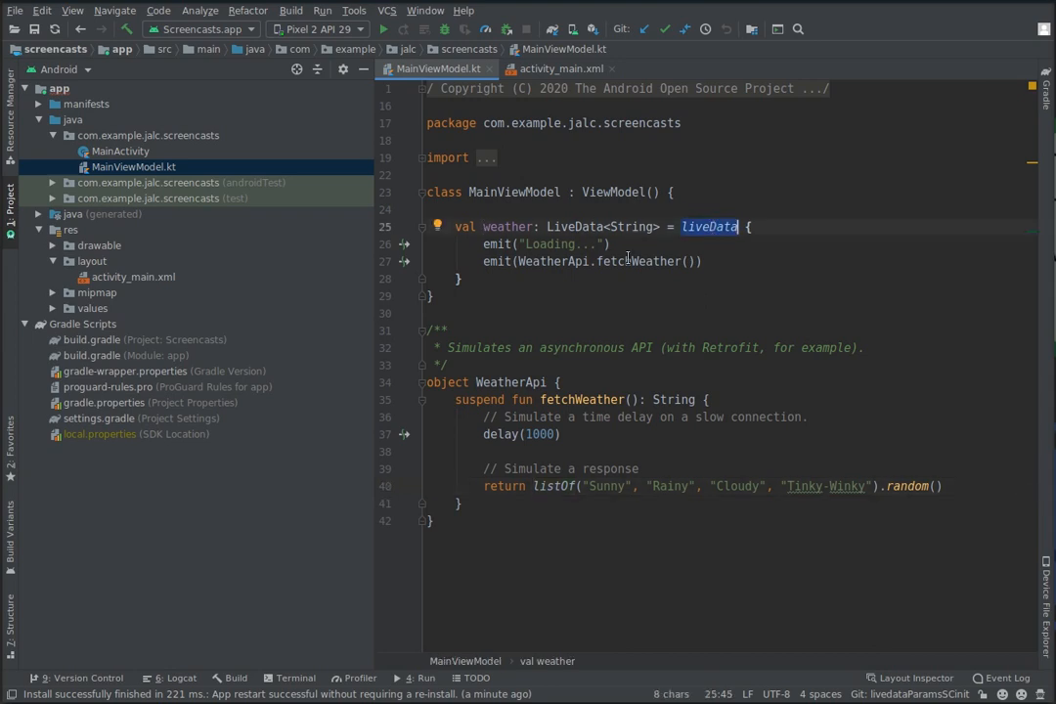
click(538, 399)
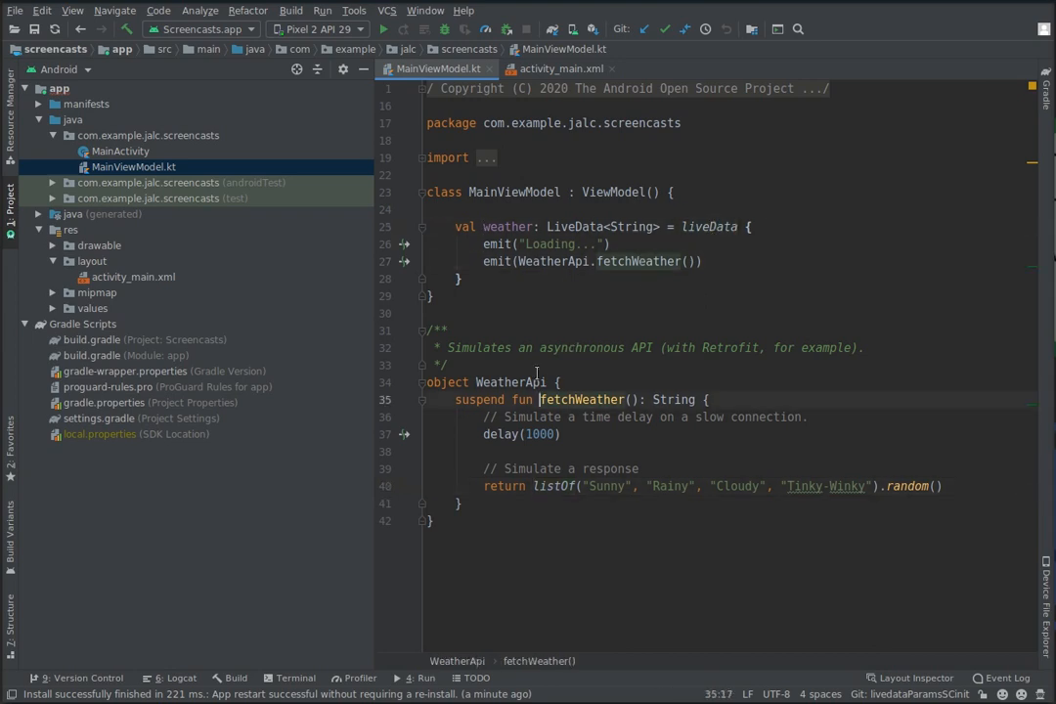
double_click(479, 399)
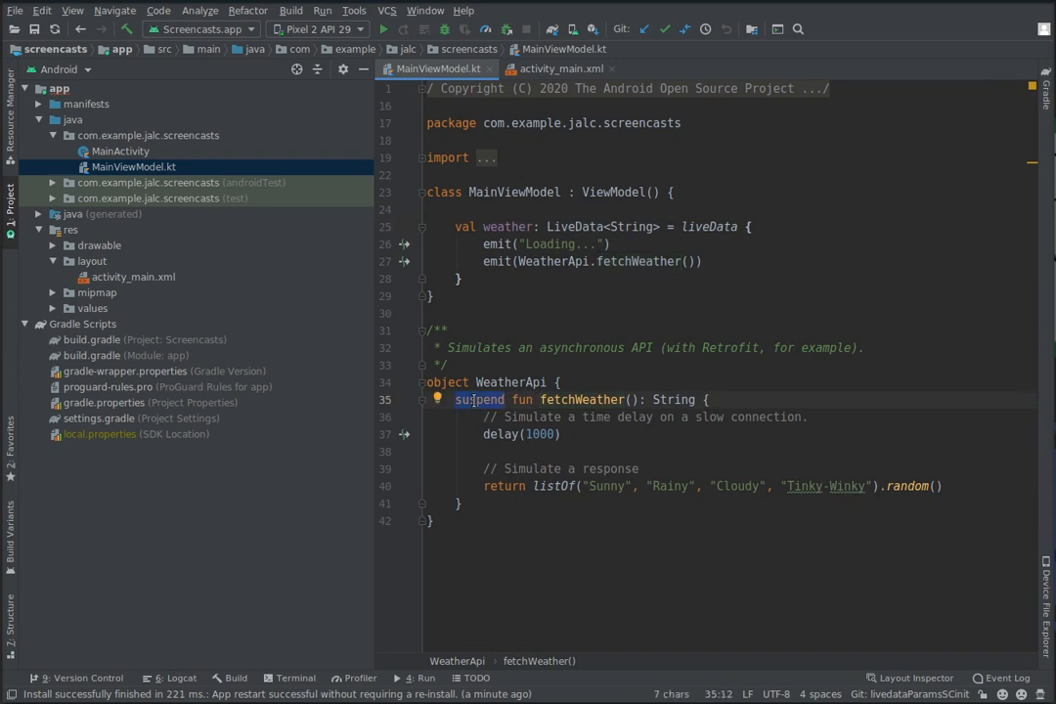
mouse_move(477, 409)
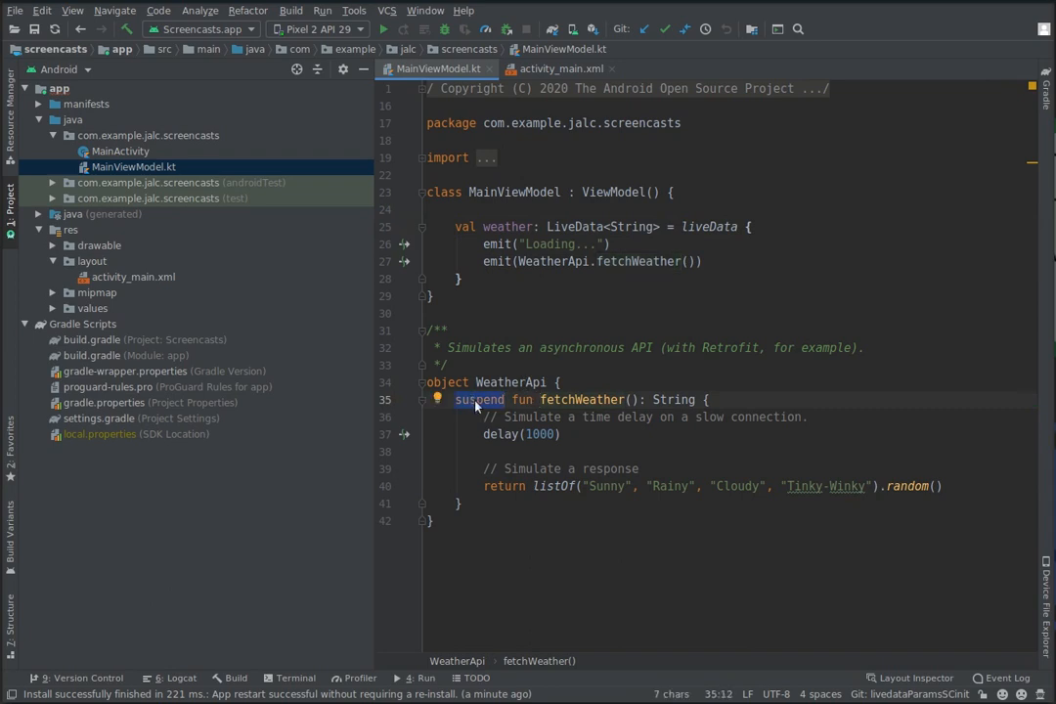
click(675, 192)
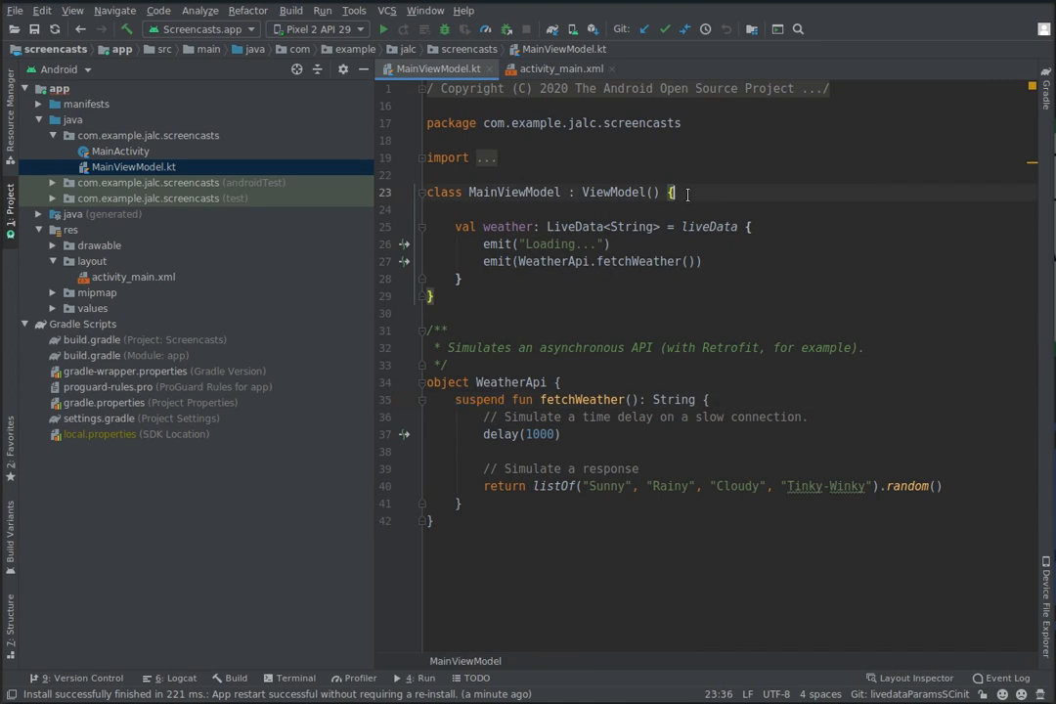
key(enter)
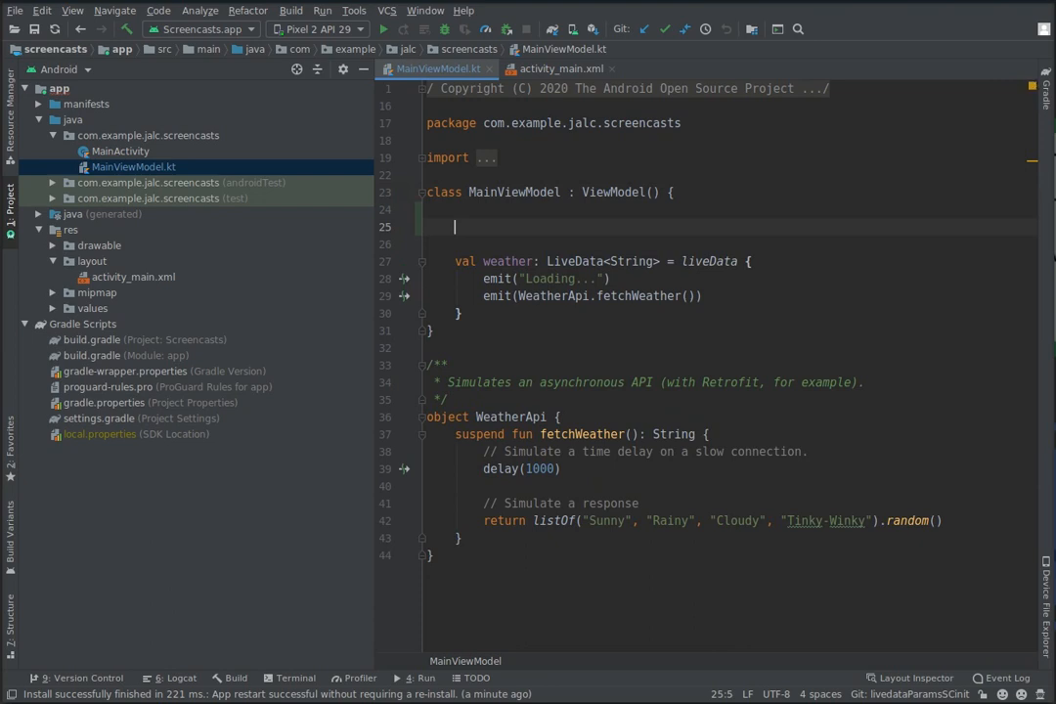
Add private val city = MutableLiveData<String>() and setCity assigning city.value = newCity
text(private val)
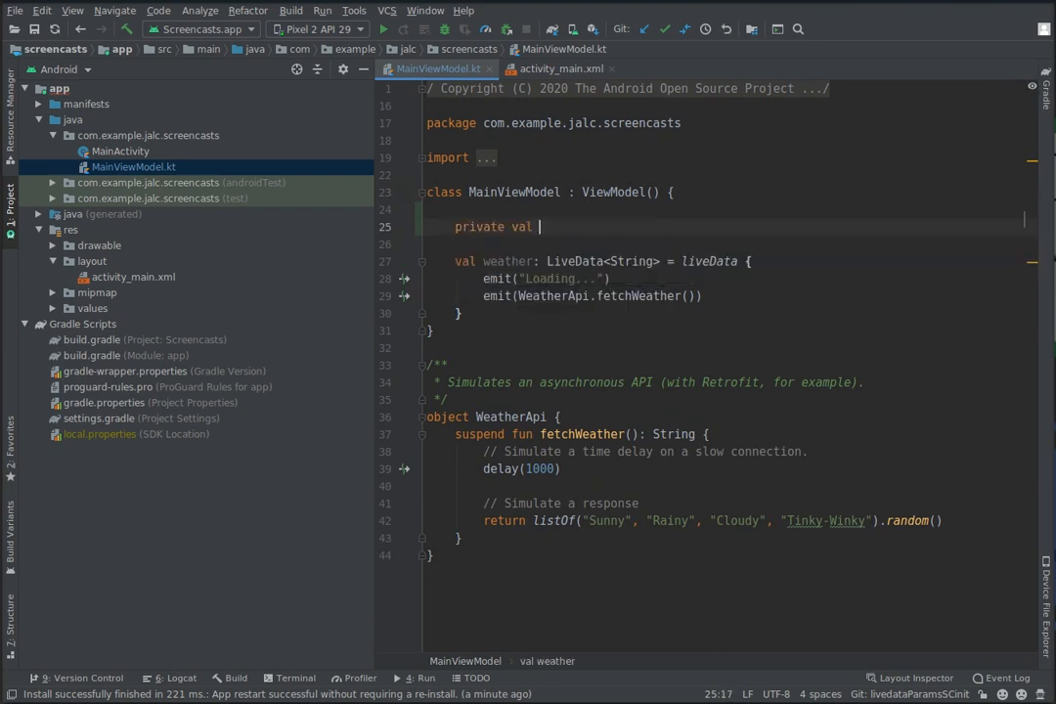
text(city = MutableLiveData<String>()
text(fun setCity(newCity: String) {)
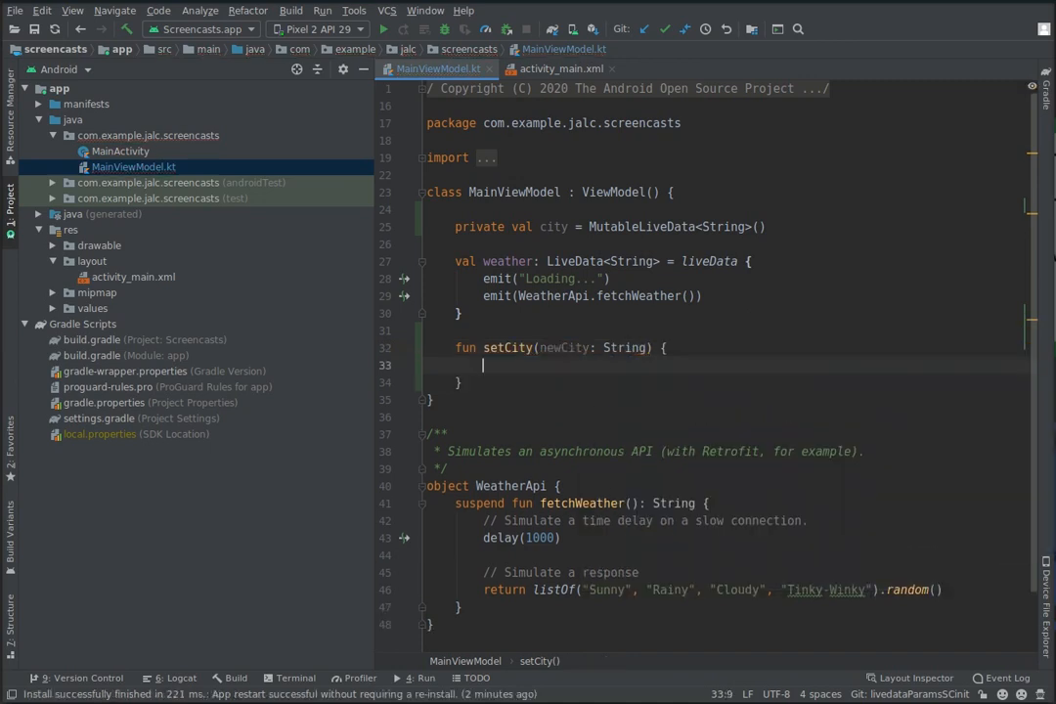
text(city.value = newCity)
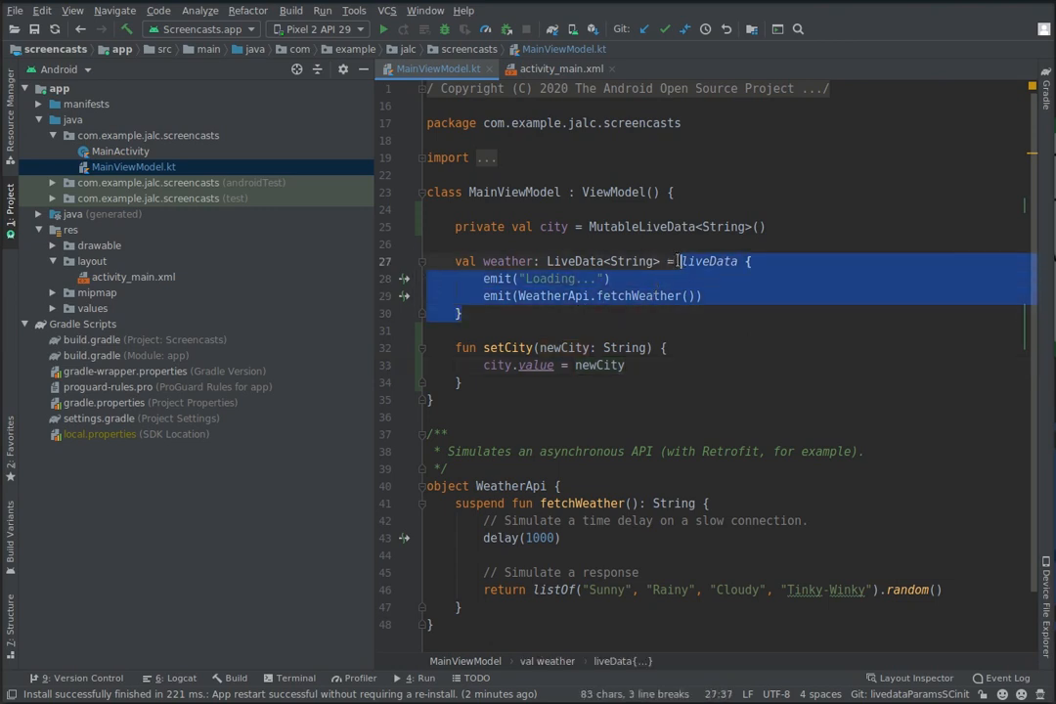
Replace weather's liveData block with city.switchMap wrapping that liveData builder
key(Delete)
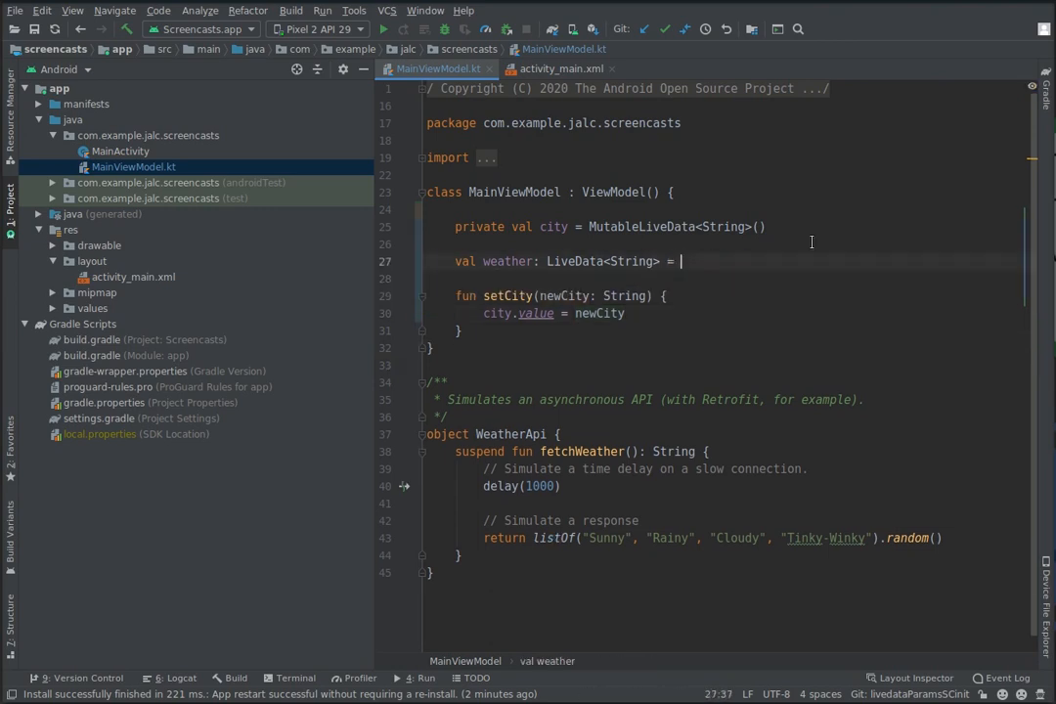
text(cit)
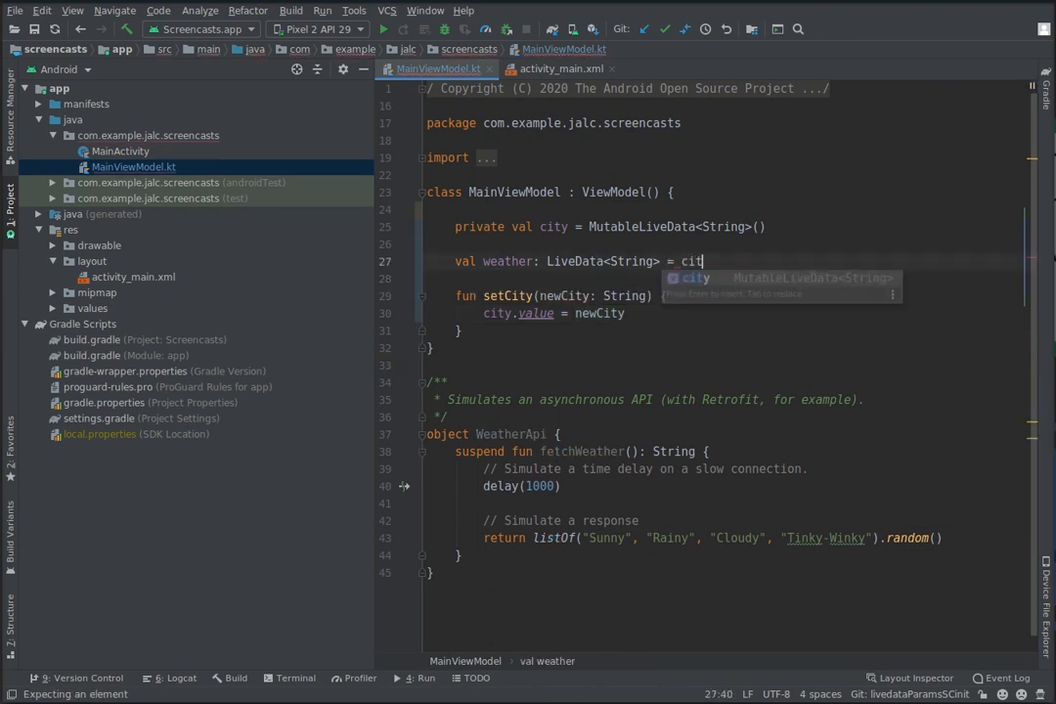
text(y.sw)
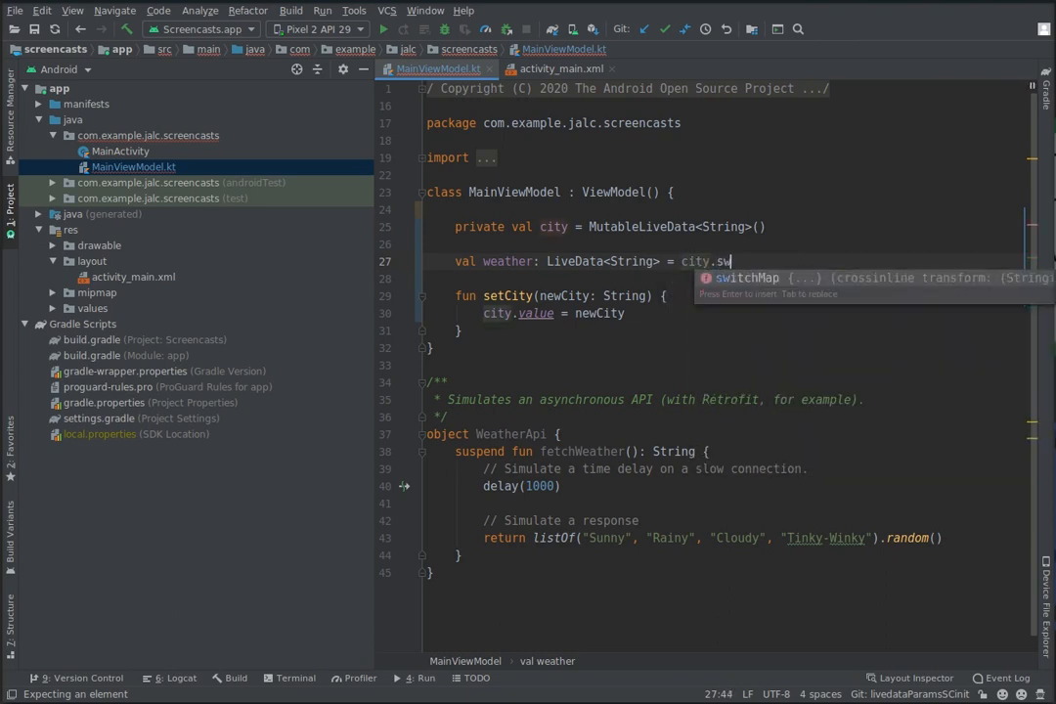
key(Enter)
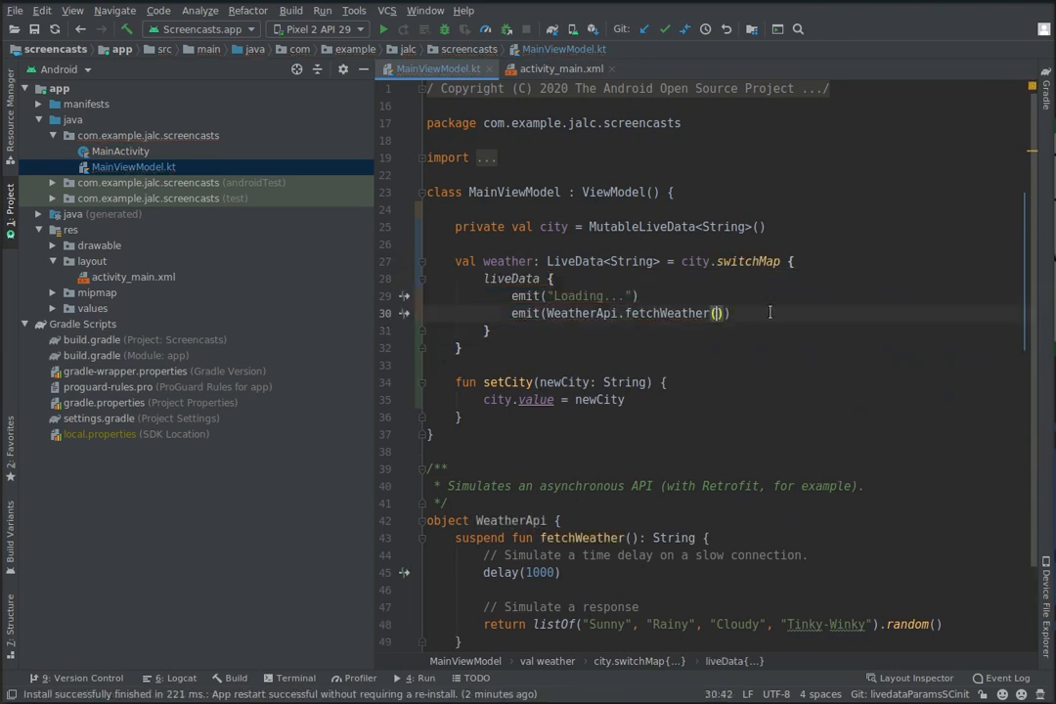
text(it)
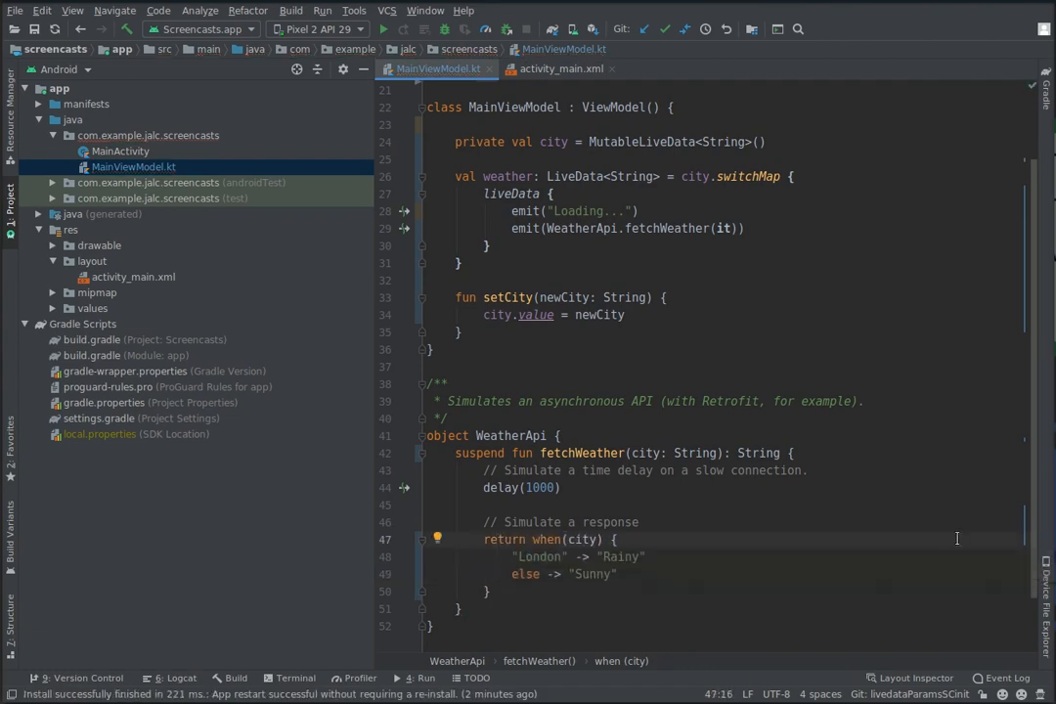
Show activity_main.xml buttons whose onClick calls viewModel.setCity for London and Cairo
click(559, 69)
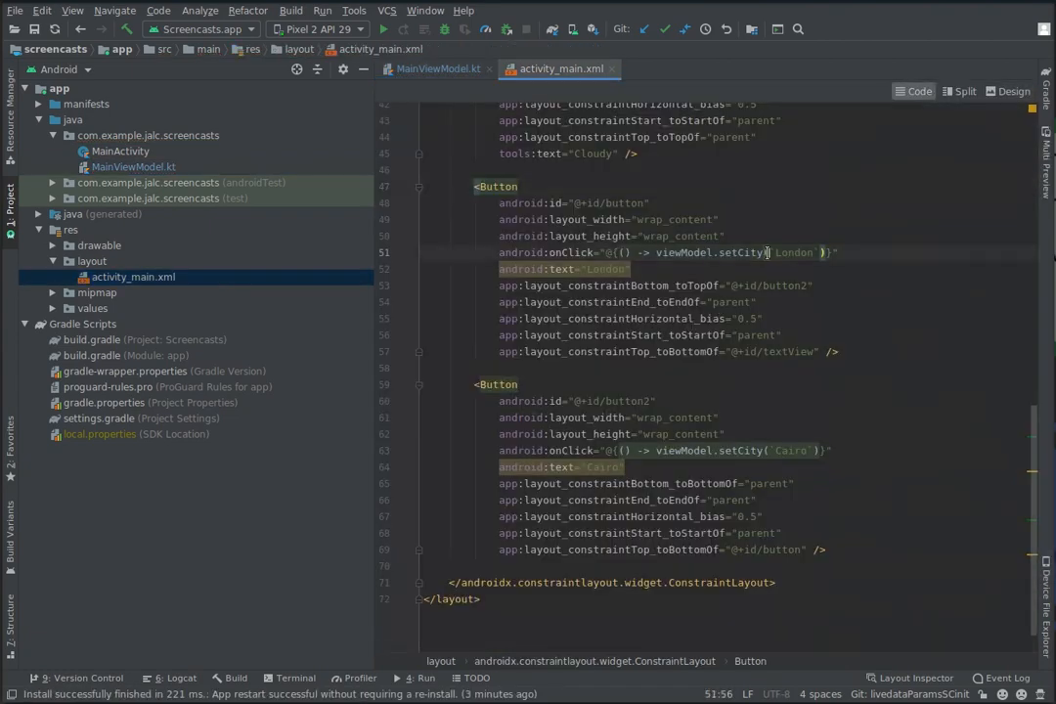
click(665, 450)
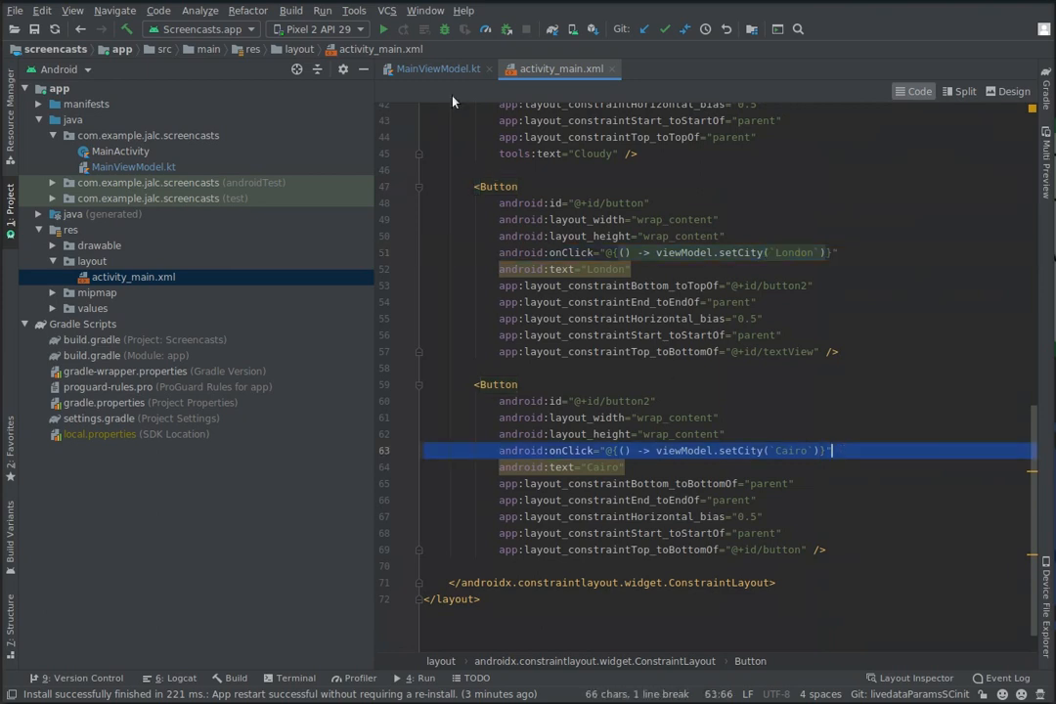